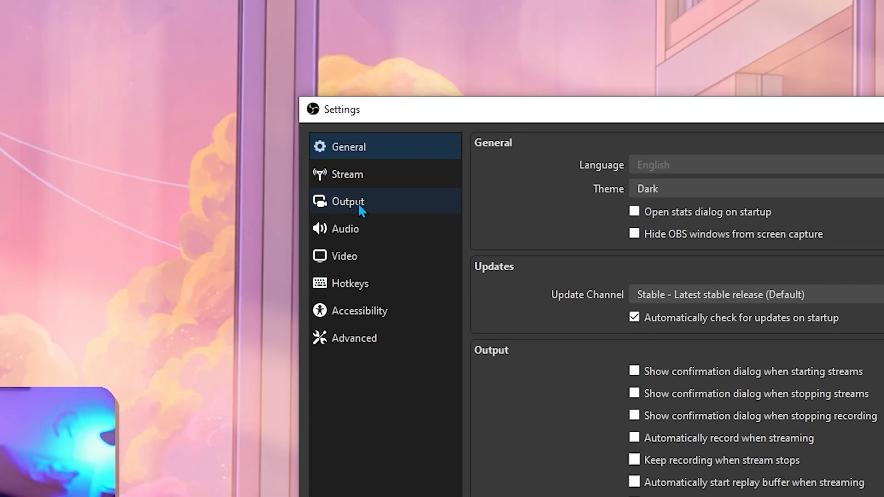
Show the Output settings' Recording tab with MKV format and NVENC H.264 encoder.
{"action": "left_click", "coordinate": [347, 202]}
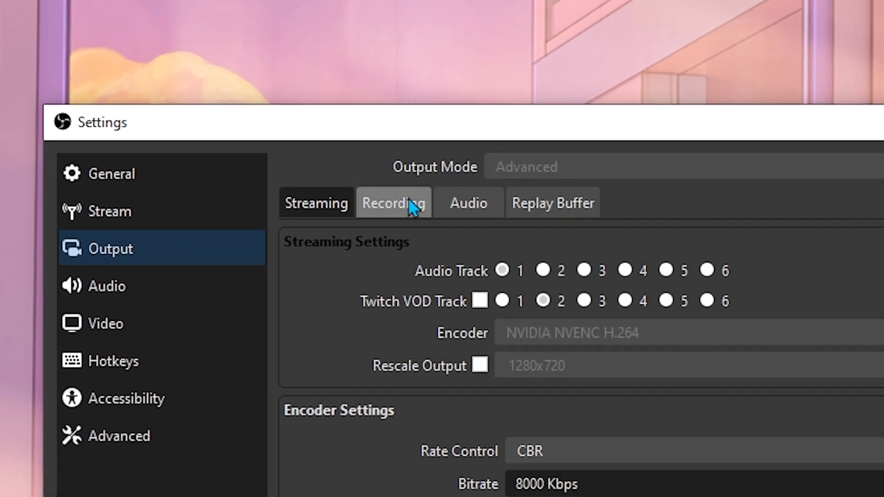
{"action": "left_click", "coordinate": [393, 202]}
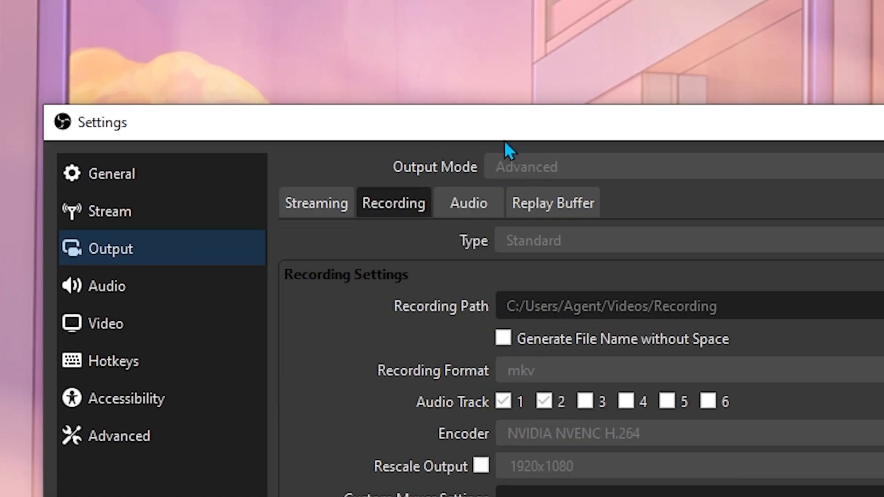
{"action": "mouse_move", "coordinate": [544, 164]}
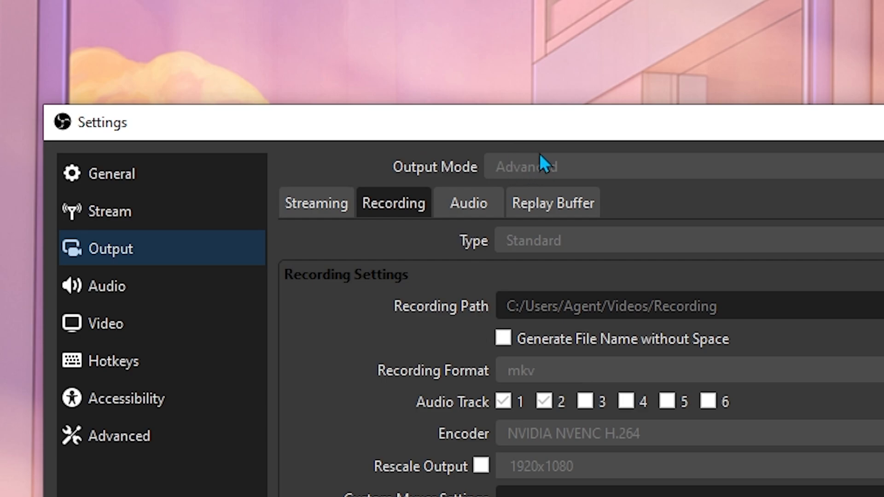
{"action": "mouse_move", "coordinate": [522, 173]}
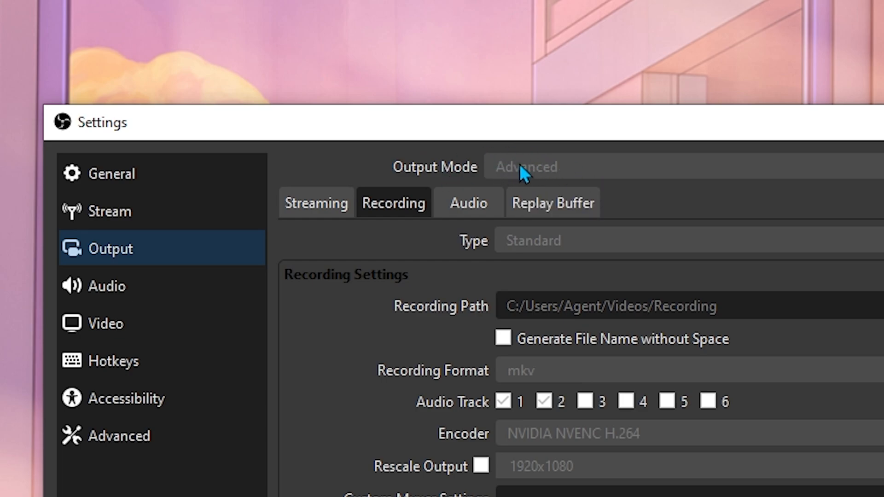
{"action": "mouse_move", "coordinate": [417, 409]}
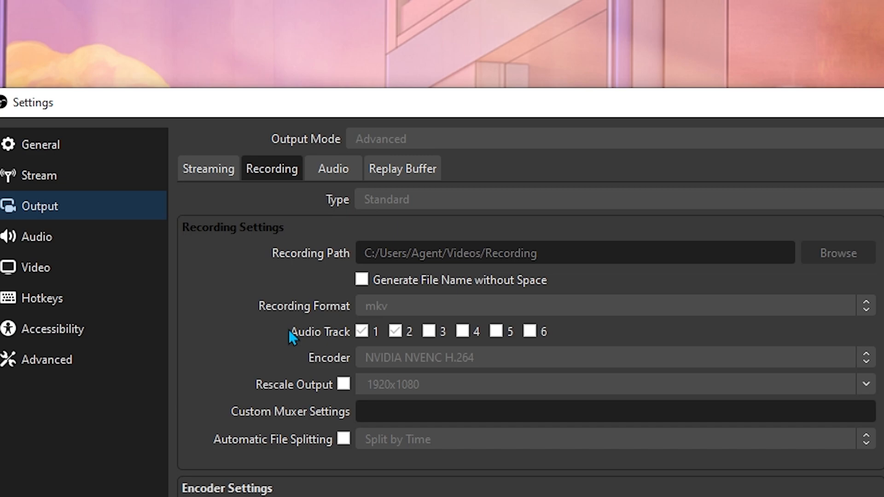
{"action": "mouse_move", "coordinate": [812, 294]}
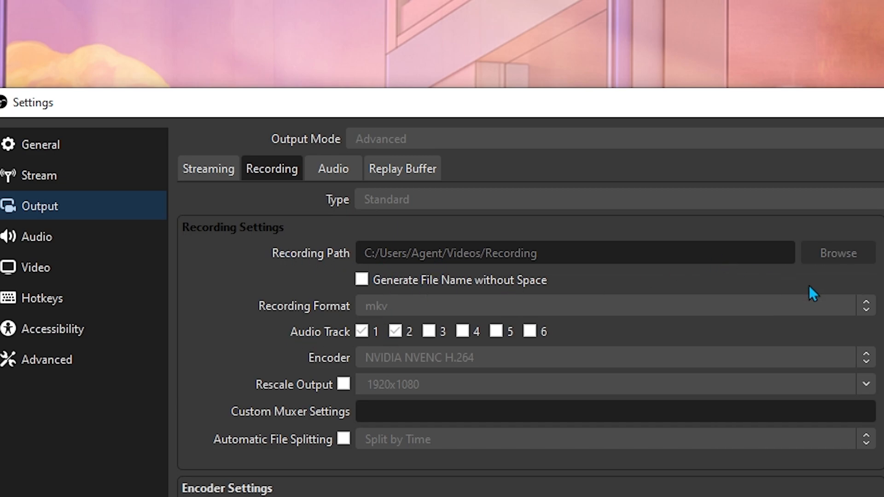
{"action": "mouse_move", "coordinate": [866, 302]}
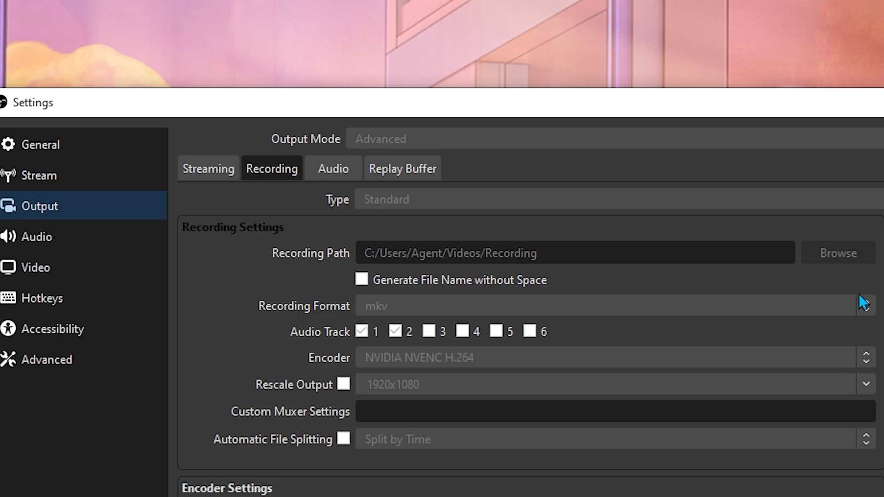
{"action": "mouse_move", "coordinate": [609, 306]}
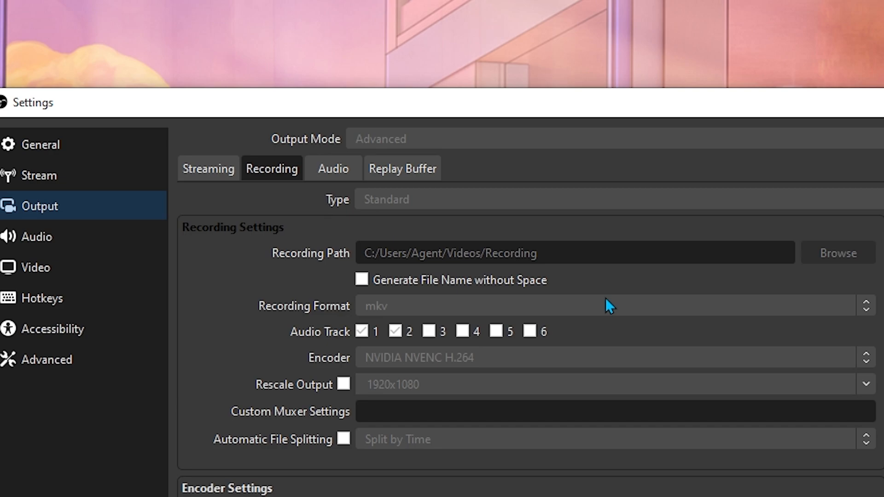
{"action": "mouse_move", "coordinate": [470, 290]}
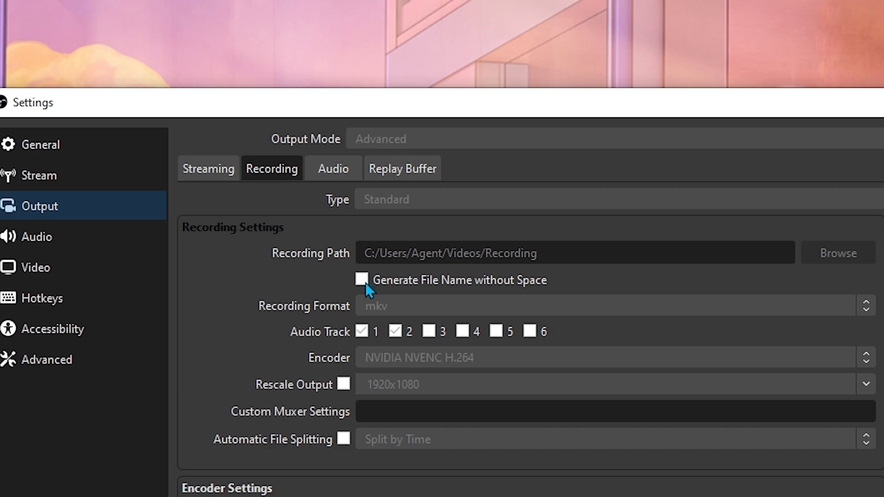
{"action": "mouse_move", "coordinate": [376, 311]}
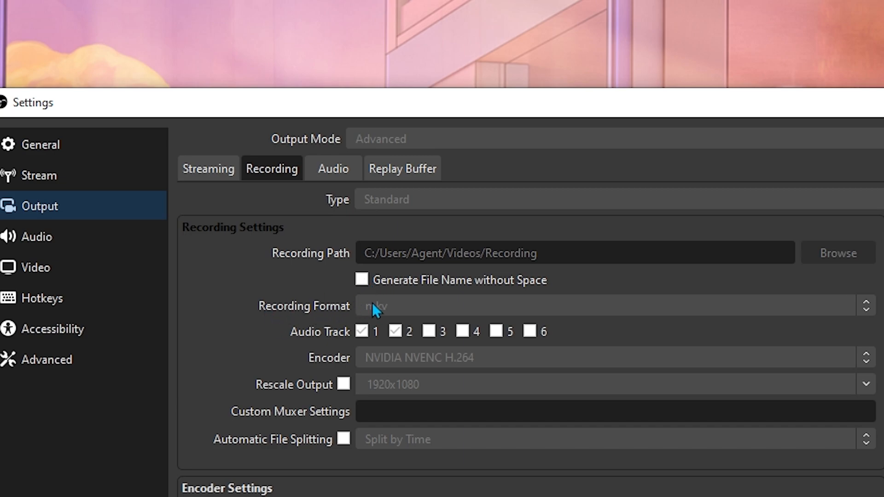
{"action": "mouse_move", "coordinate": [171, 257]}
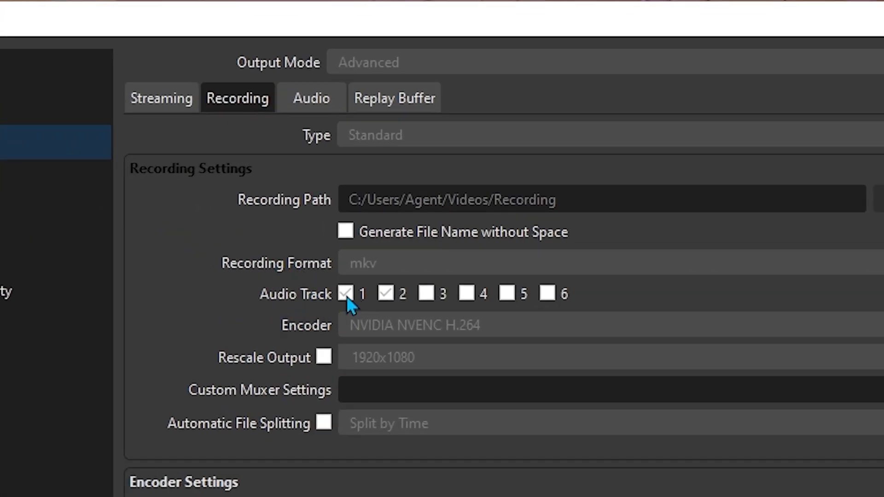
{"action": "mouse_move", "coordinate": [285, 304]}
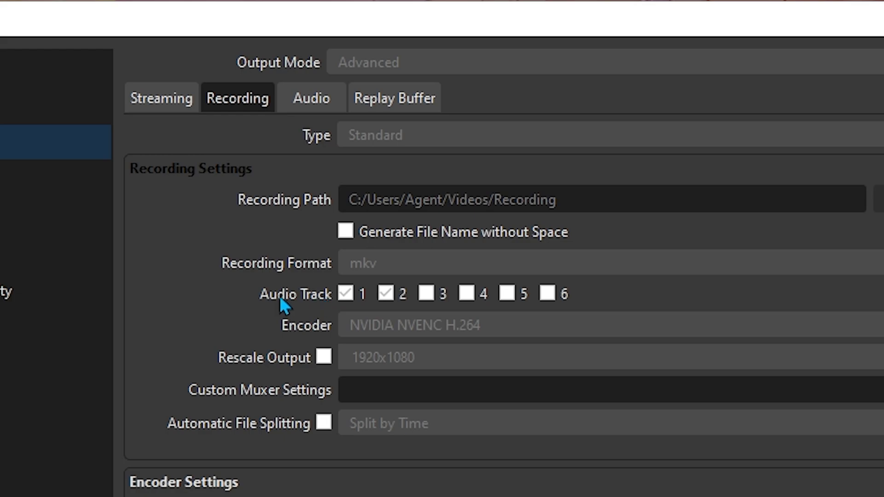
{"action": "mouse_move", "coordinate": [355, 299]}
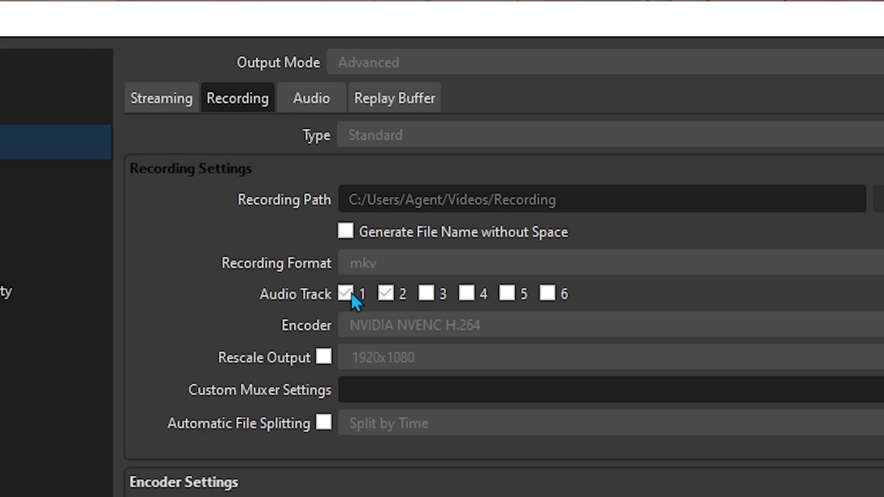
{"action": "mouse_move", "coordinate": [165, 324]}
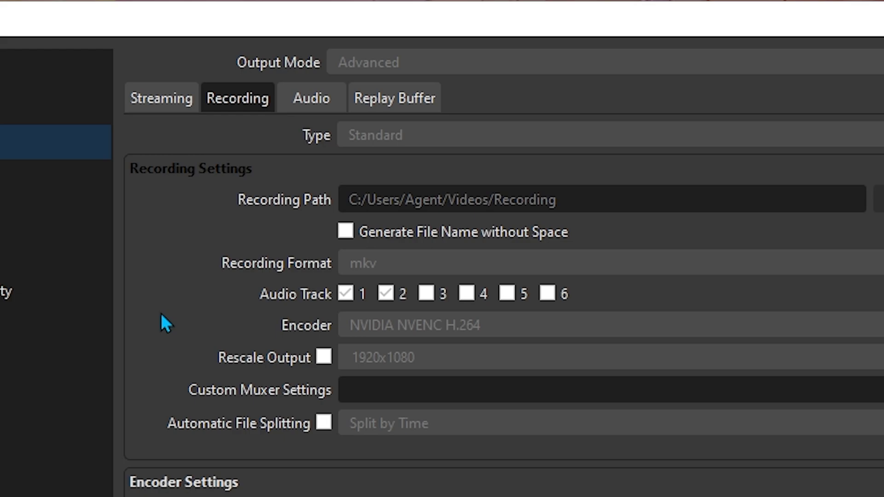
{"action": "mouse_move", "coordinate": [324, 326]}
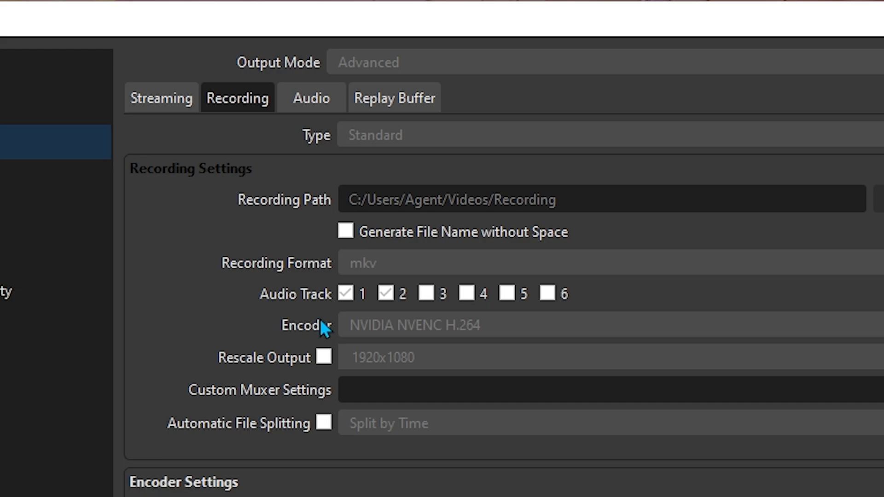
{"action": "mouse_move", "coordinate": [203, 334]}
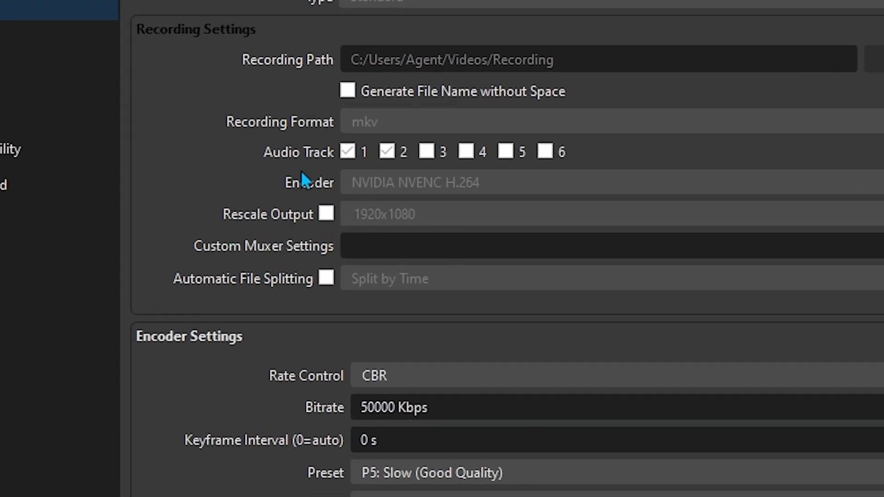
{"action": "scroll", "scroll_direction": "down", "scroll_amount": 3}
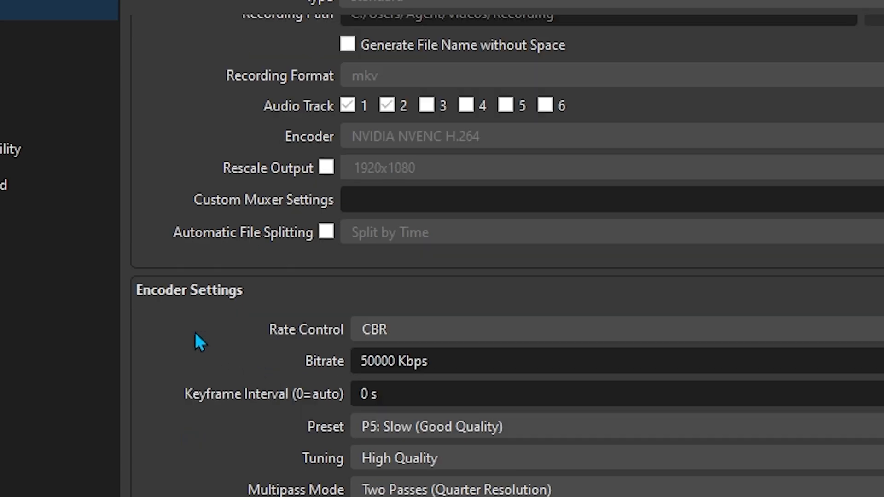
{"action": "scroll", "scroll_direction": "down", "scroll_amount": 3}
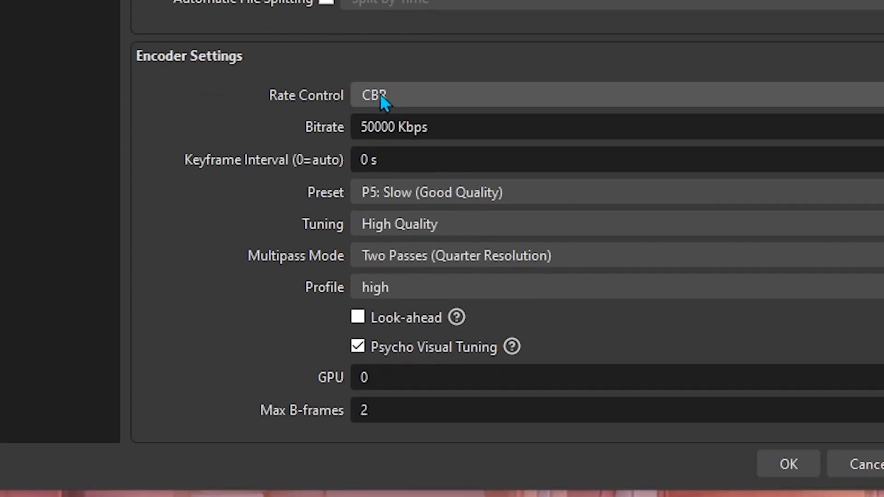
{"action": "left_click", "coordinate": [374, 95]}
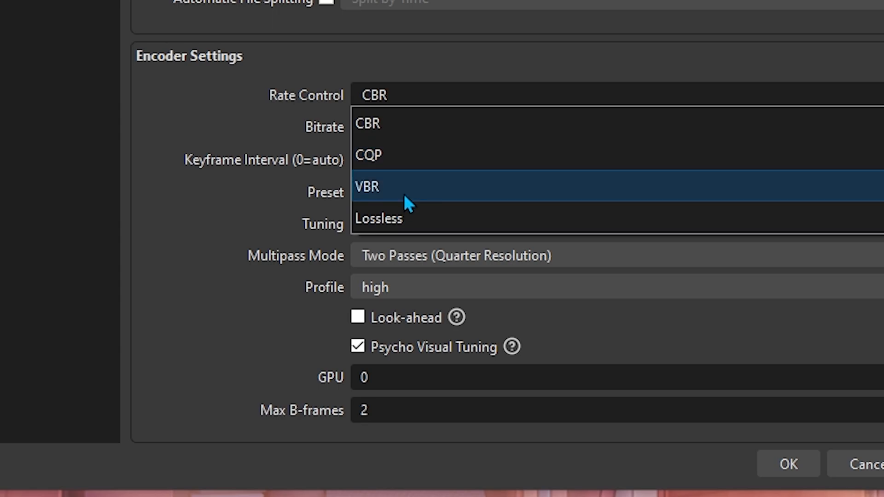
{"action": "mouse_move", "coordinate": [406, 195]}
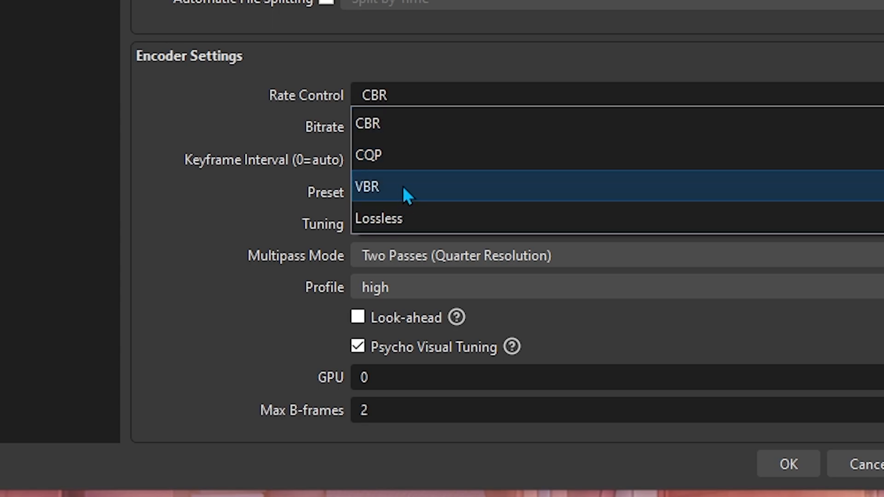
{"action": "mouse_move", "coordinate": [377, 94]}
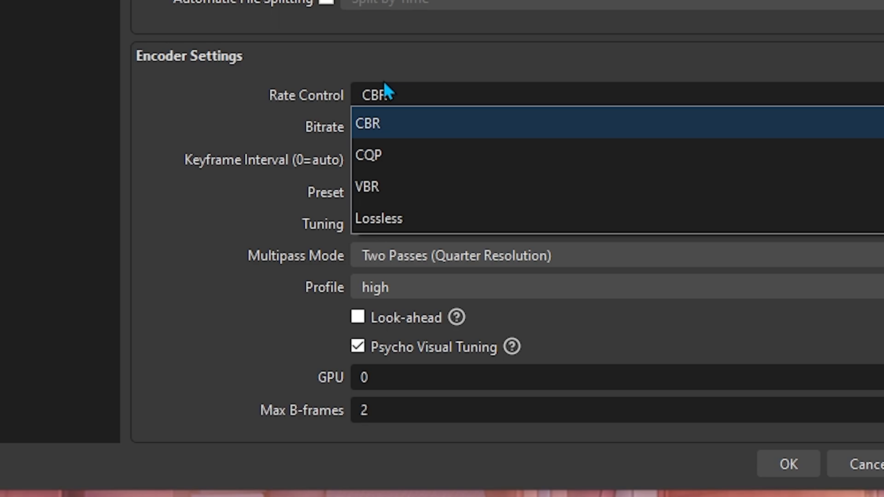
{"action": "mouse_move", "coordinate": [442, 30]}
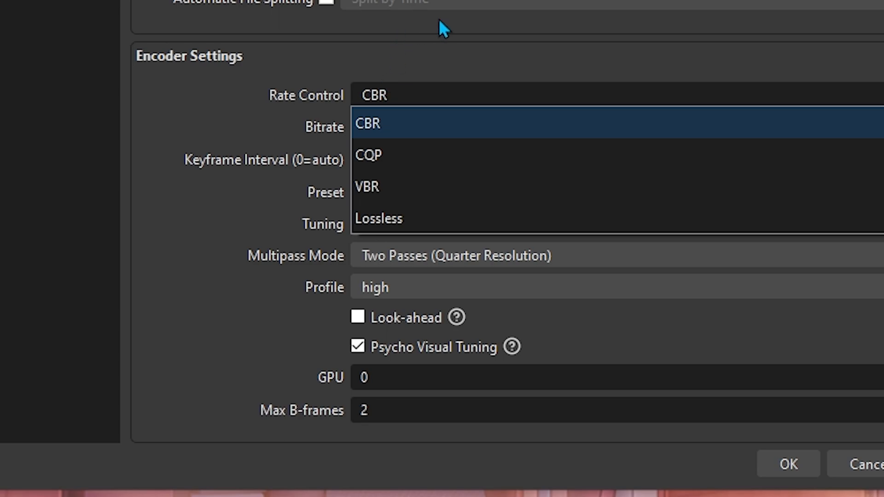
{"action": "left_click", "coordinate": [367, 123]}
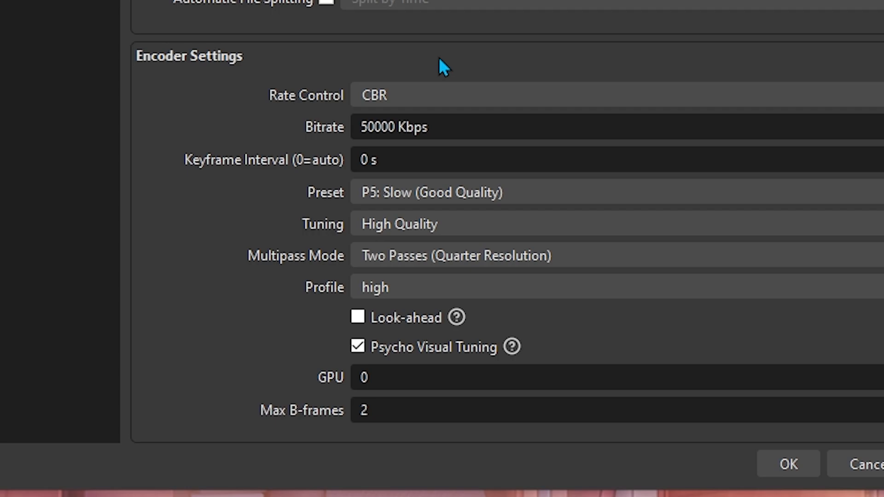
{"action": "mouse_move", "coordinate": [237, 98]}
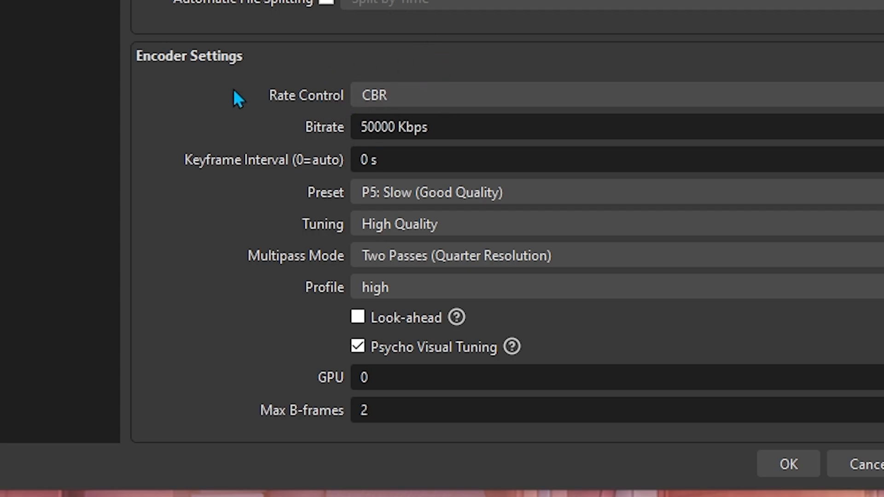
{"action": "mouse_move", "coordinate": [274, 117]}
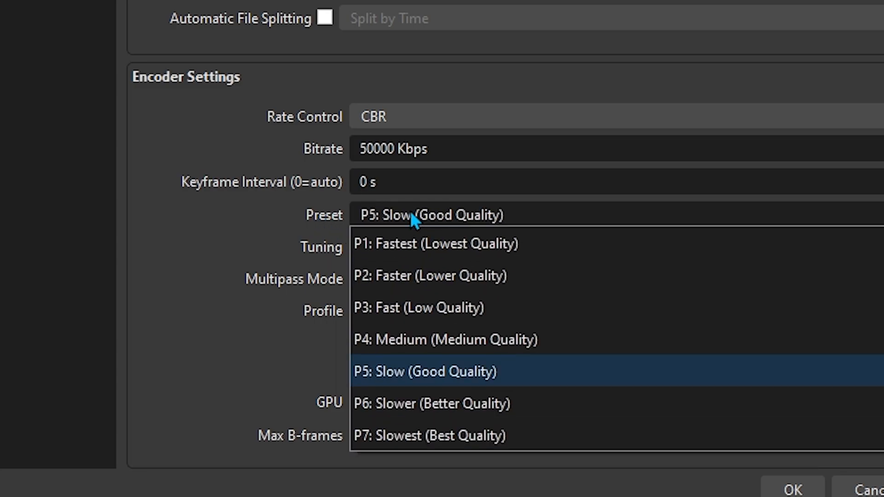
{"action": "mouse_move", "coordinate": [400, 435]}
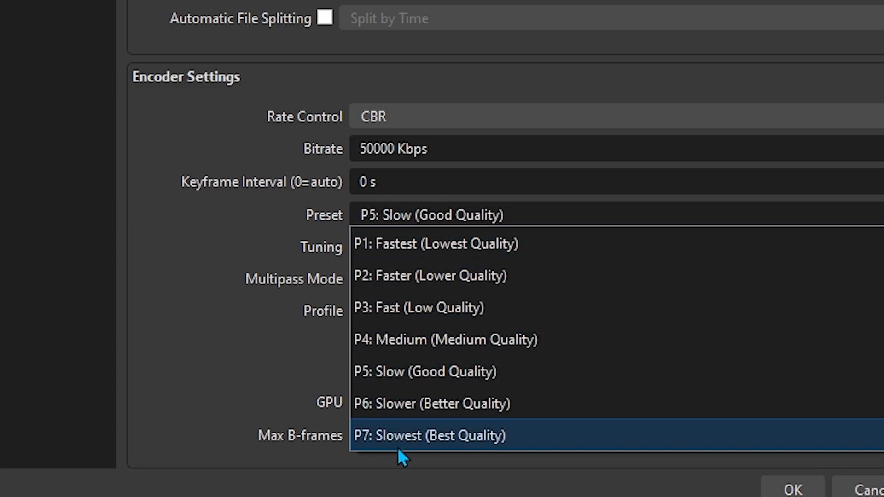
{"action": "mouse_move", "coordinate": [496, 244]}
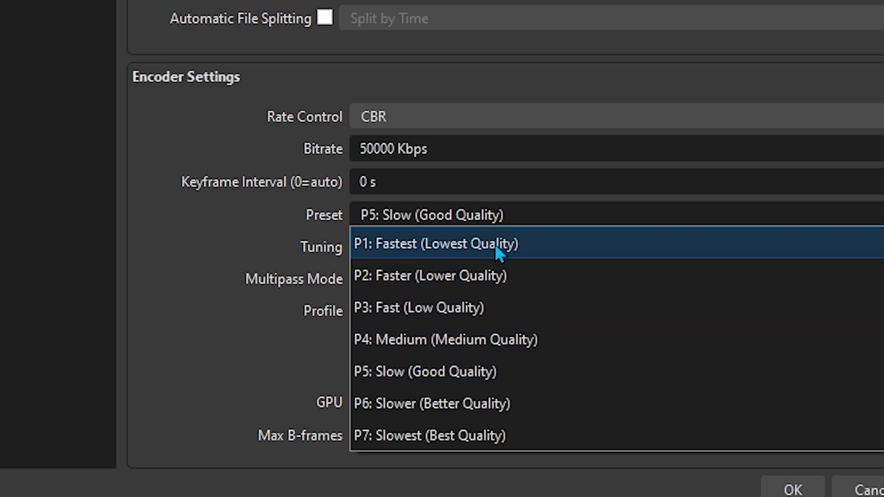
{"action": "mouse_move", "coordinate": [484, 218]}
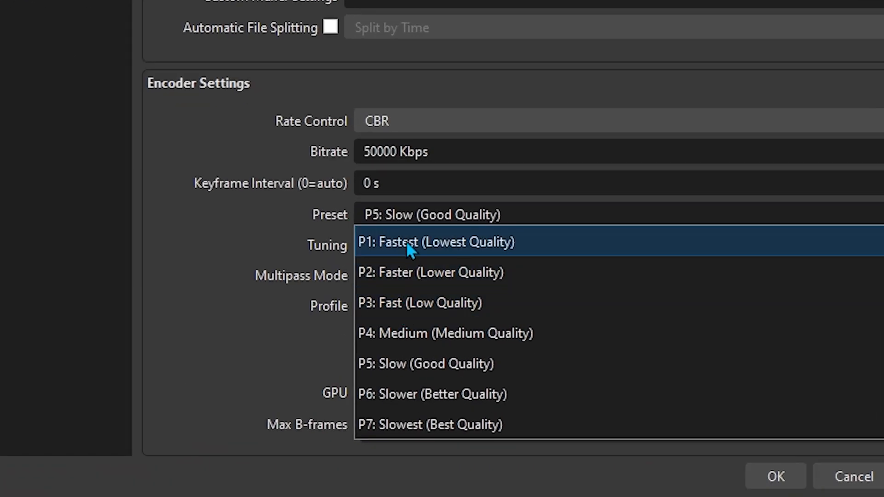
{"action": "mouse_move", "coordinate": [400, 303]}
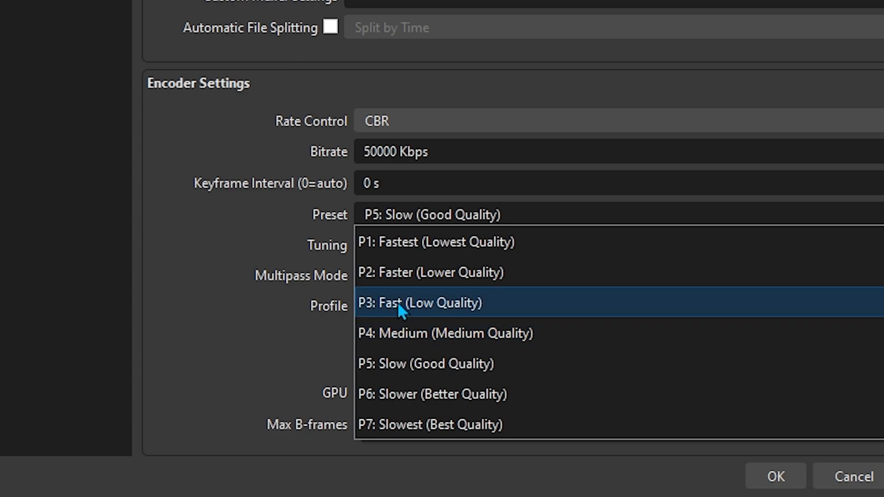
{"action": "mouse_move", "coordinate": [391, 334]}
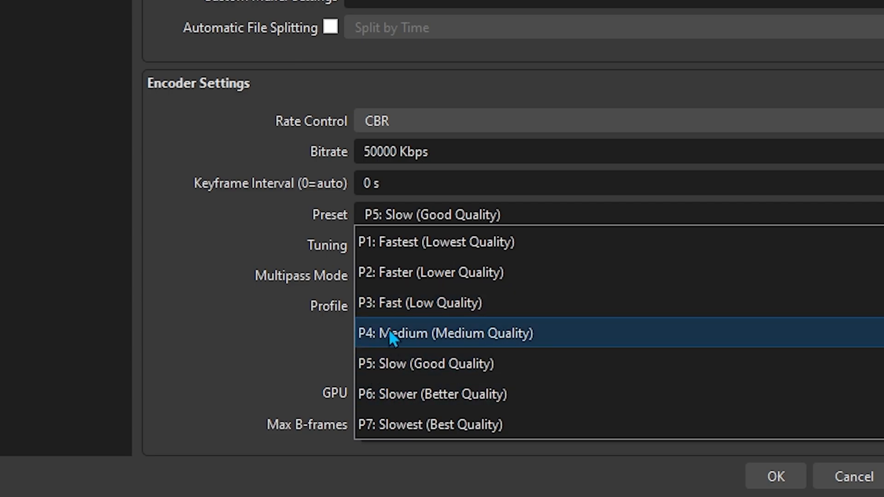
{"action": "mouse_move", "coordinate": [409, 243]}
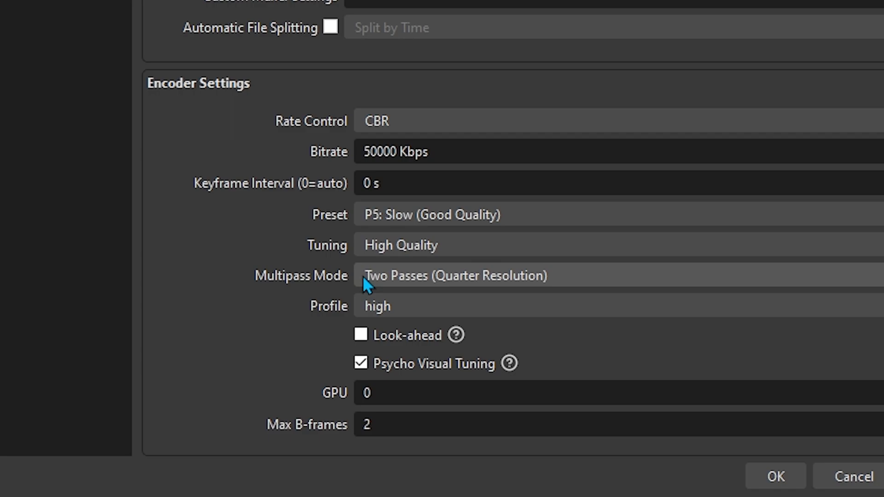
{"action": "mouse_move", "coordinate": [397, 296]}
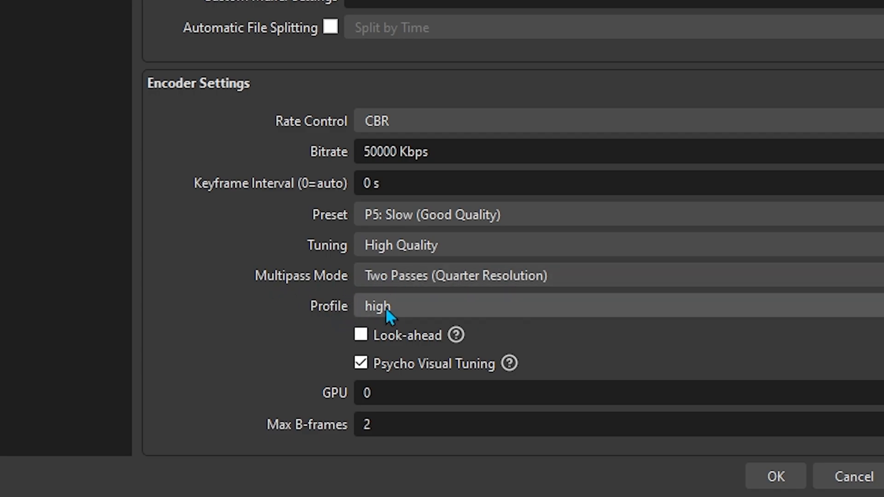
Review the encoder profile options and keep the profile at 'high'.
{"action": "left_click", "coordinate": [377, 306]}
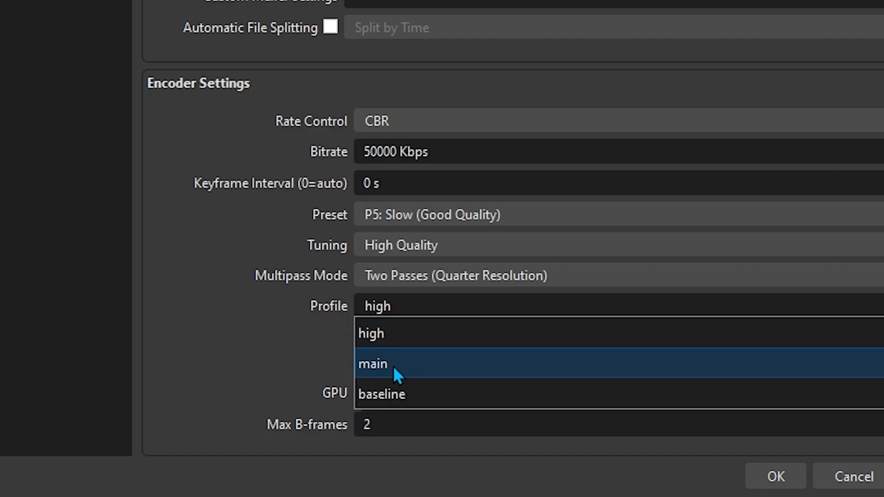
{"action": "left_click", "coordinate": [371, 333]}
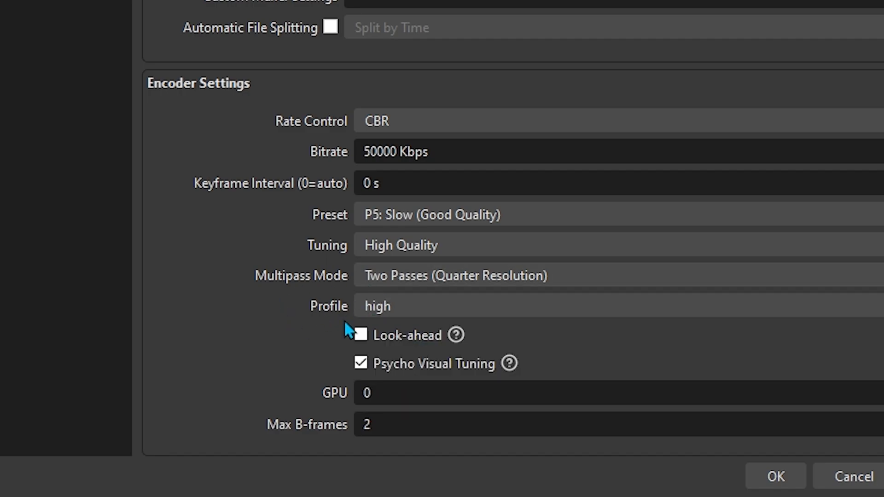
{"action": "mouse_move", "coordinate": [386, 365]}
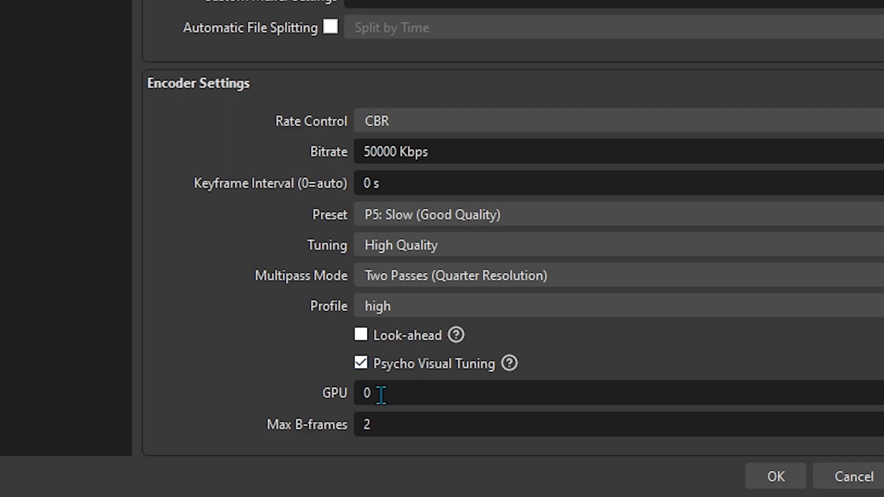
{"action": "mouse_move", "coordinate": [279, 395]}
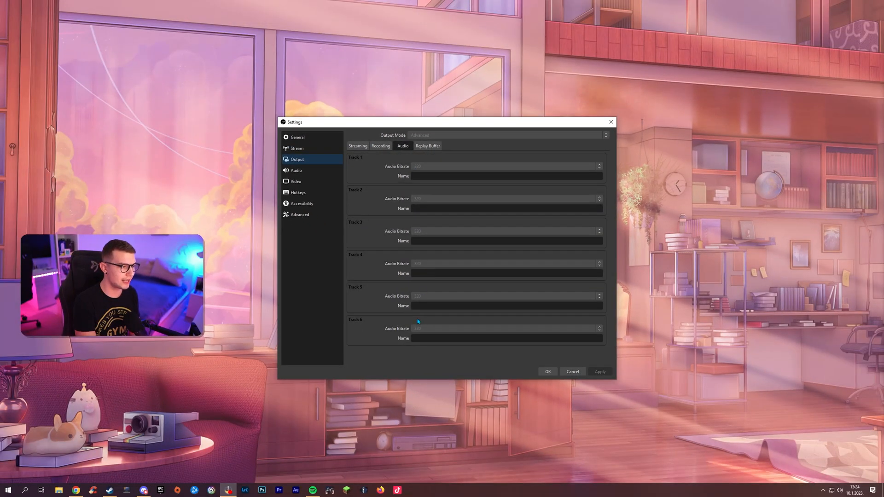
{"action": "mouse_move", "coordinate": [415, 158]}
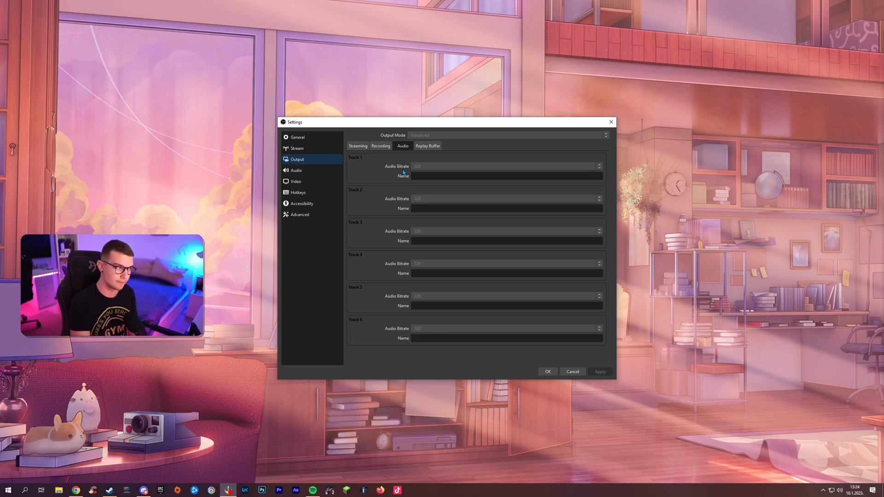
{"action": "mouse_move", "coordinate": [435, 293]}
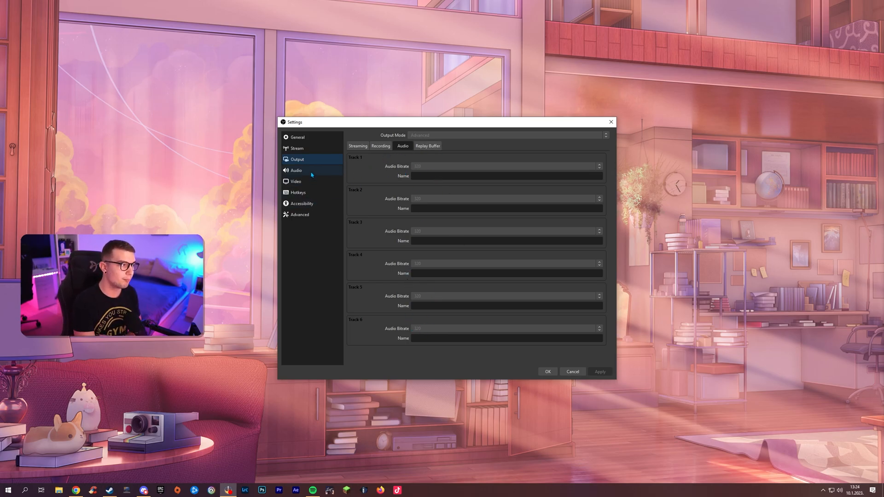
View the Audio settings, then the Video settings with 2560x1440 resolution at 60 FPS.
{"action": "left_click", "coordinate": [296, 170]}
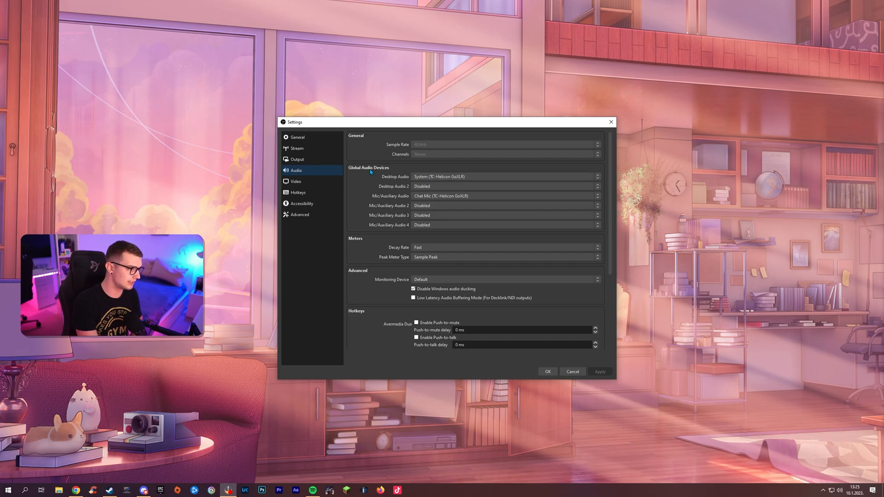
{"action": "left_click", "coordinate": [296, 181]}
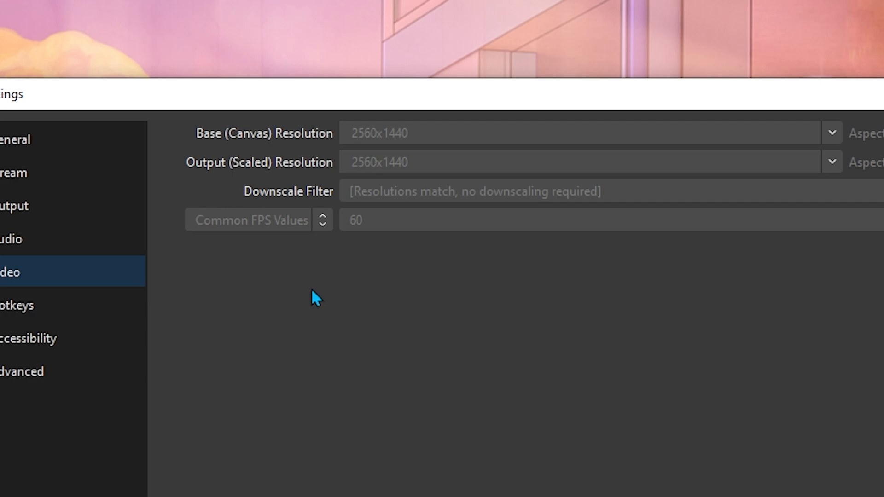
{"action": "mouse_move", "coordinate": [200, 149]}
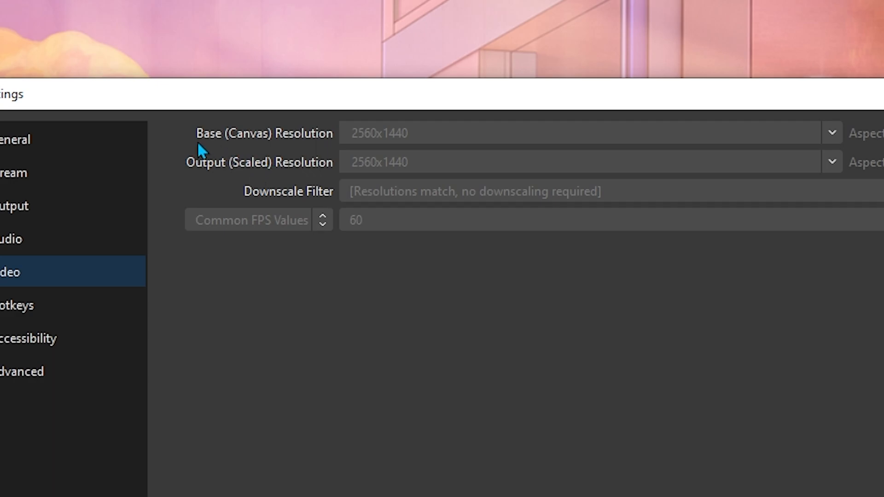
{"action": "mouse_move", "coordinate": [379, 176]}
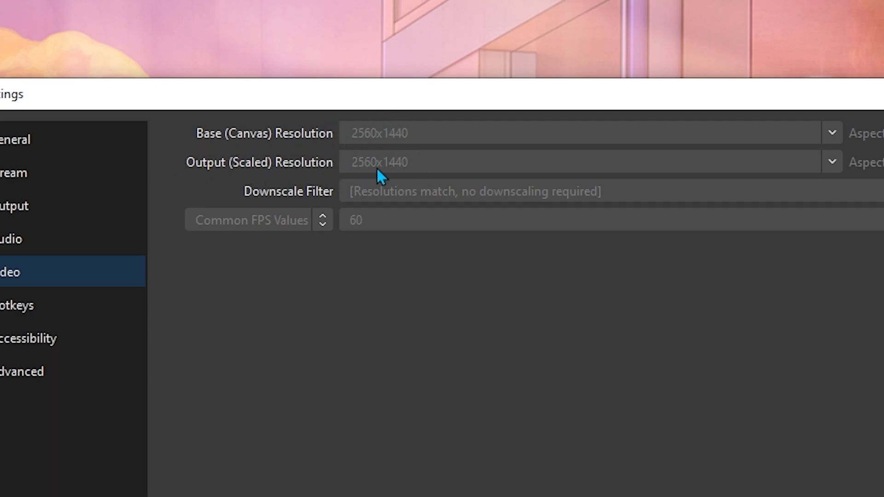
{"action": "mouse_move", "coordinate": [400, 143]}
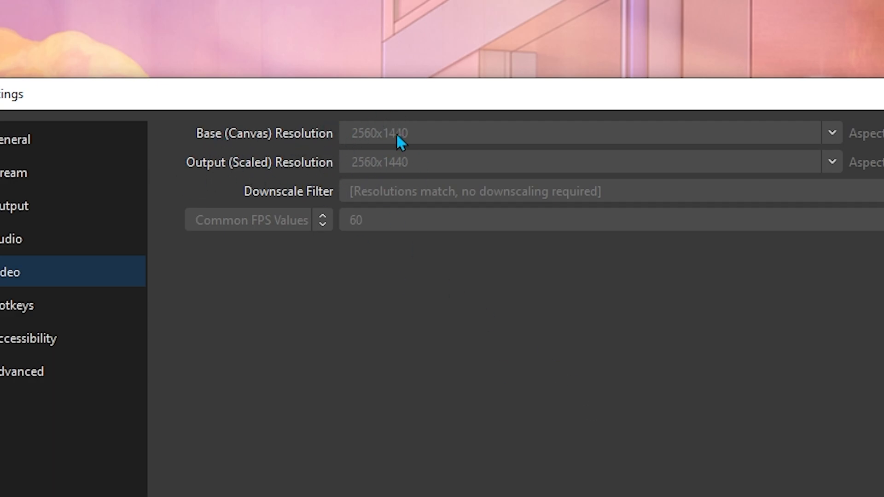
{"action": "mouse_move", "coordinate": [241, 182]}
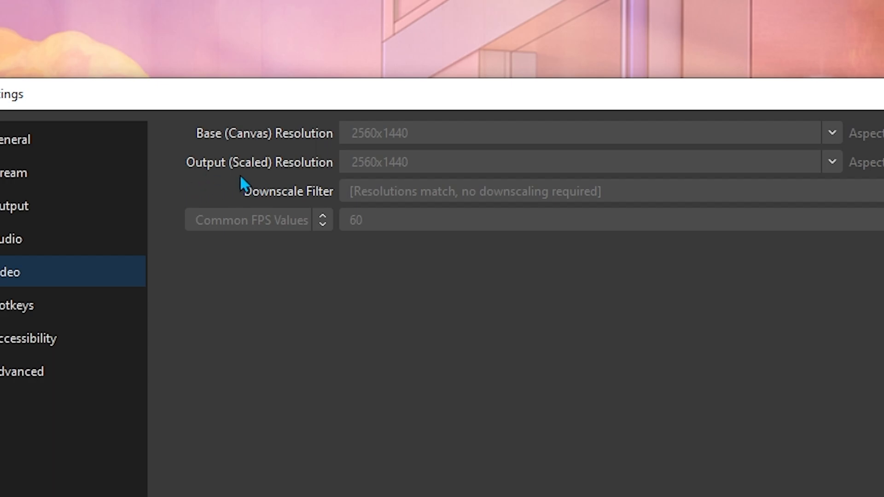
{"action": "mouse_move", "coordinate": [364, 179]}
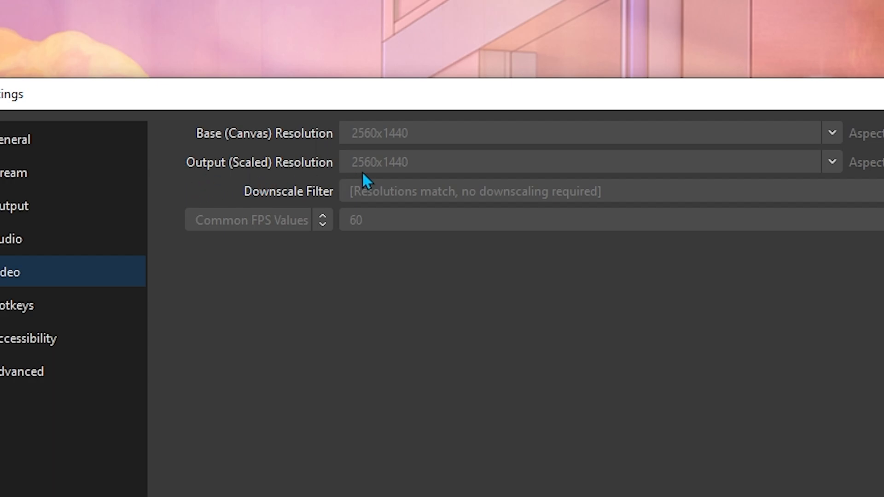
{"action": "mouse_move", "coordinate": [352, 208]}
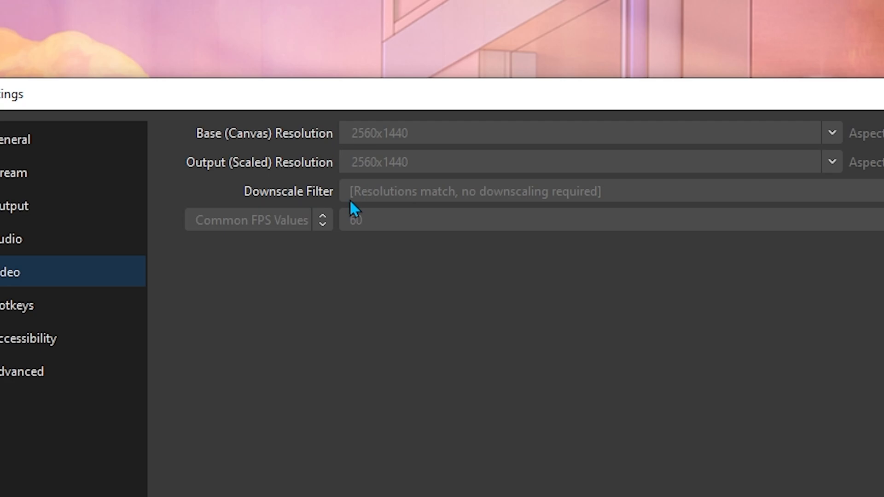
{"action": "mouse_move", "coordinate": [354, 360]}
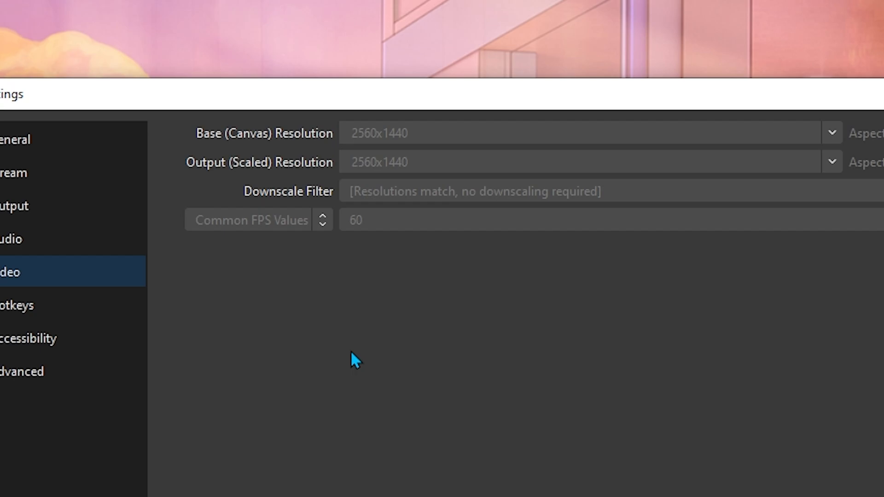
{"action": "mouse_move", "coordinate": [353, 231]}
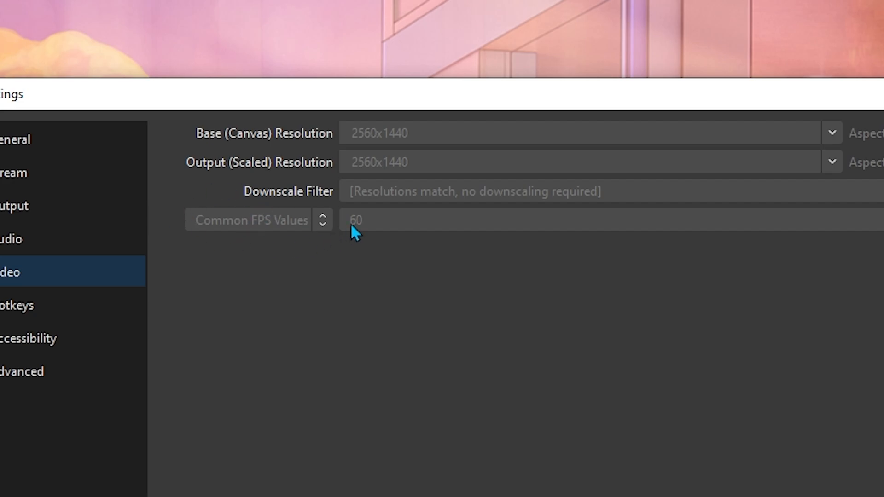
{"action": "mouse_move", "coordinate": [366, 251]}
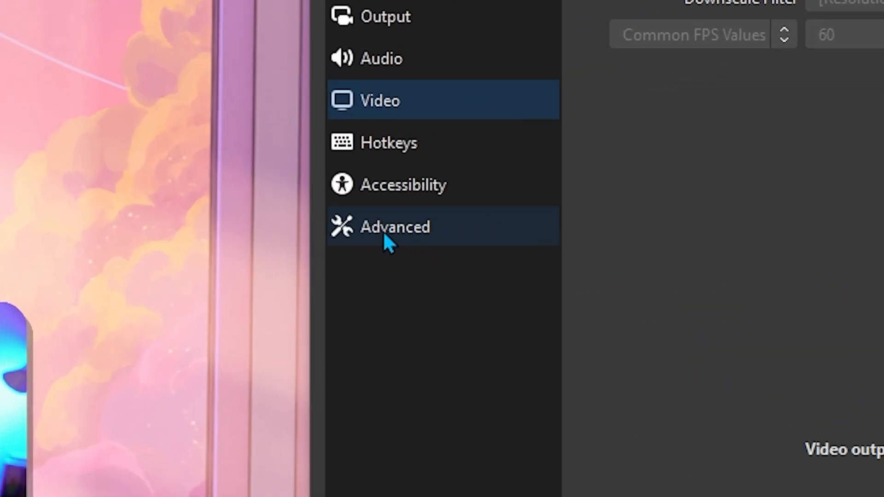
Open Advanced settings to confirm recordings automatically remux to mp4.
{"action": "left_click", "coordinate": [394, 227]}
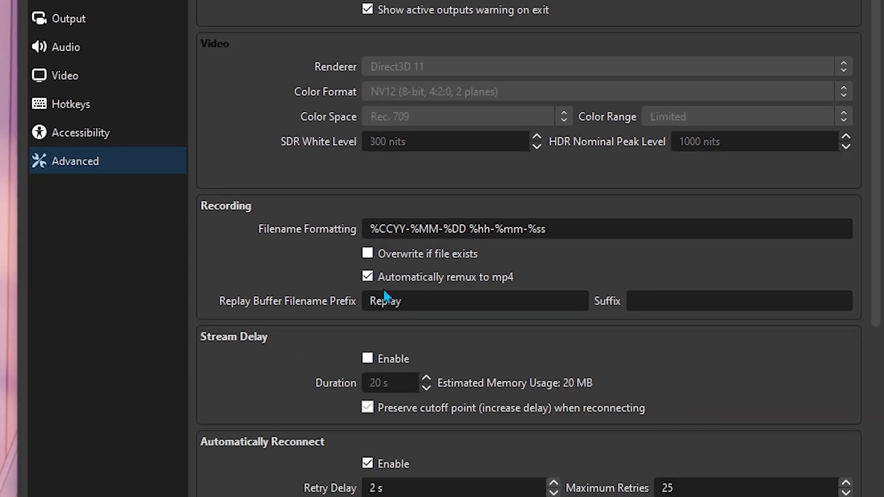
{"action": "mouse_move", "coordinate": [257, 206]}
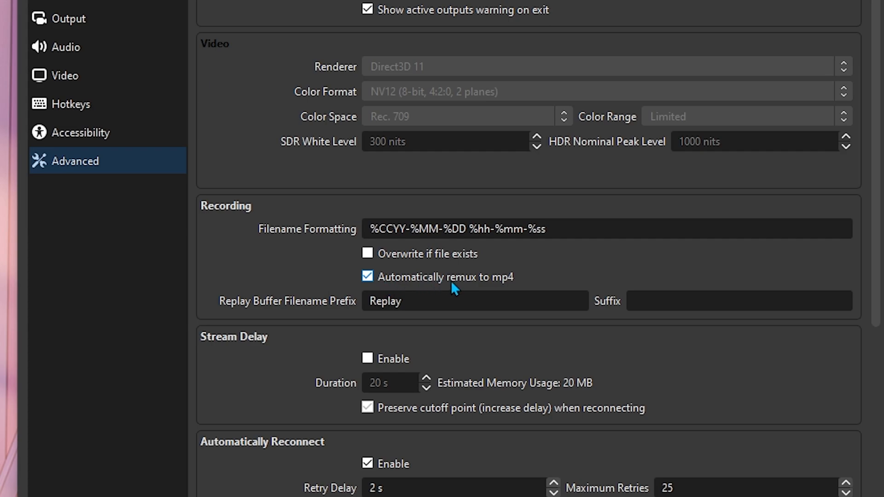
{"action": "mouse_move", "coordinate": [525, 285]}
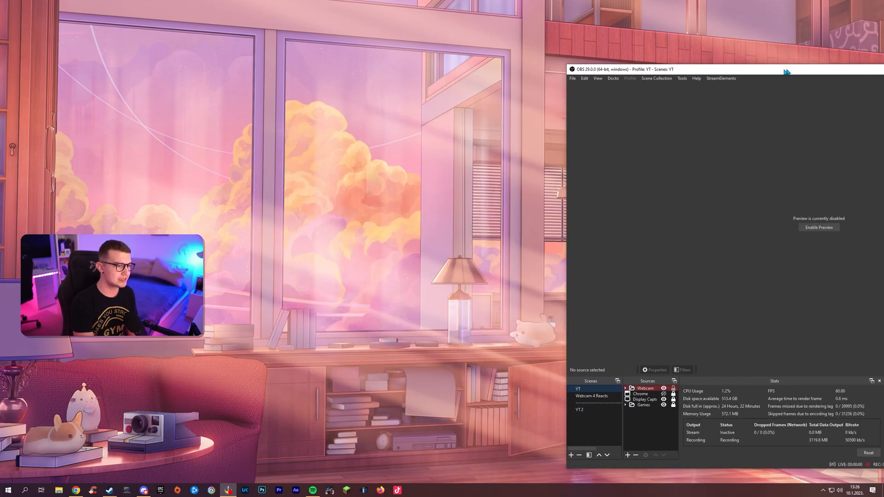
{"action": "left_click", "coordinate": [309, 65]}
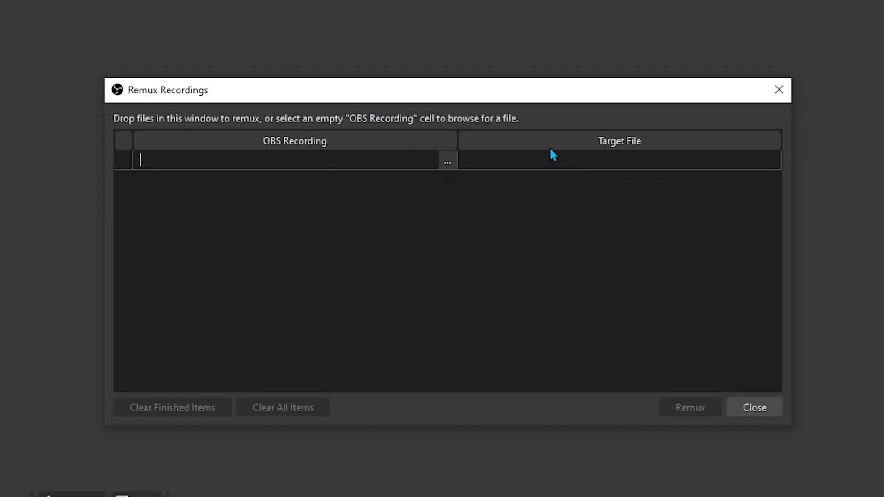
{"action": "mouse_move", "coordinate": [754, 407]}
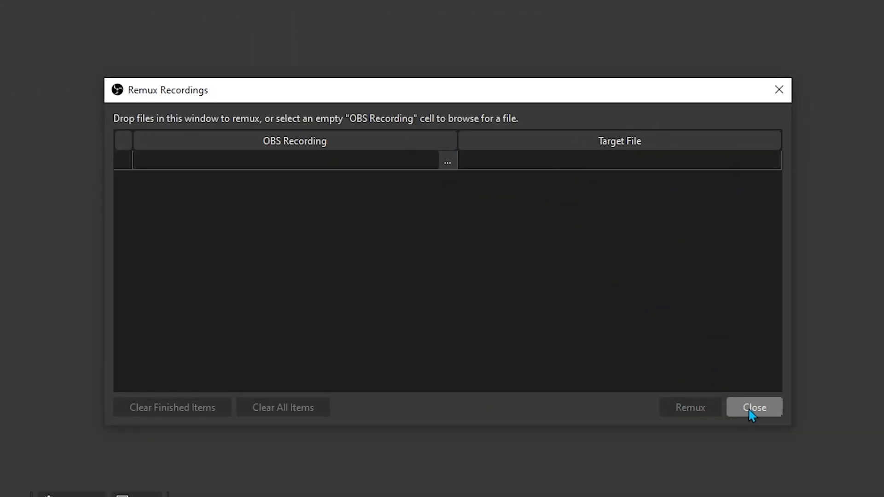
{"action": "left_click", "coordinate": [753, 407]}
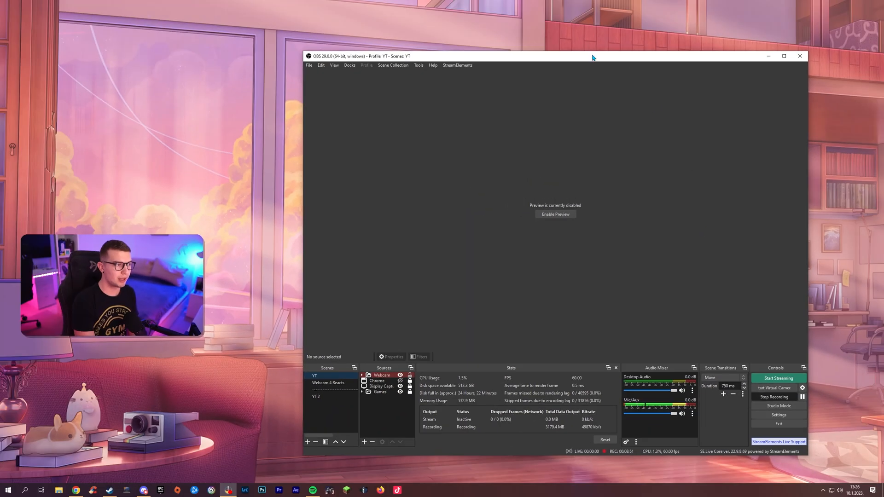